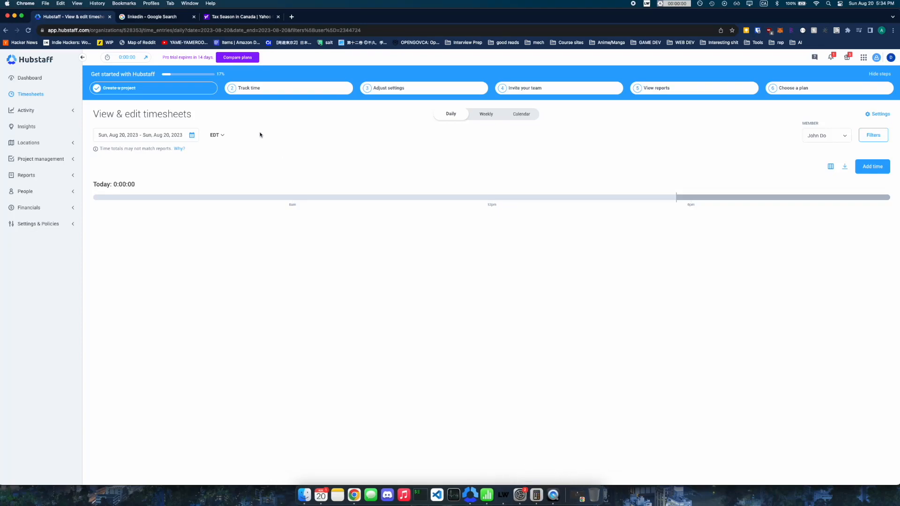
{"action": "mouse_move", "coordinate": [551, 496]}
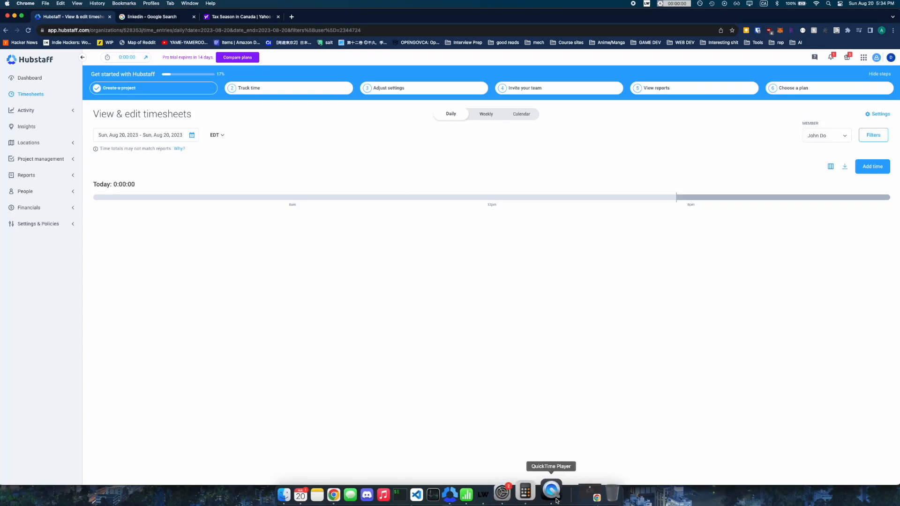
- Launch LazyWork from the Dock so its activity-simulator settings window appears
{"action": "left_click", "coordinate": [483, 492]}
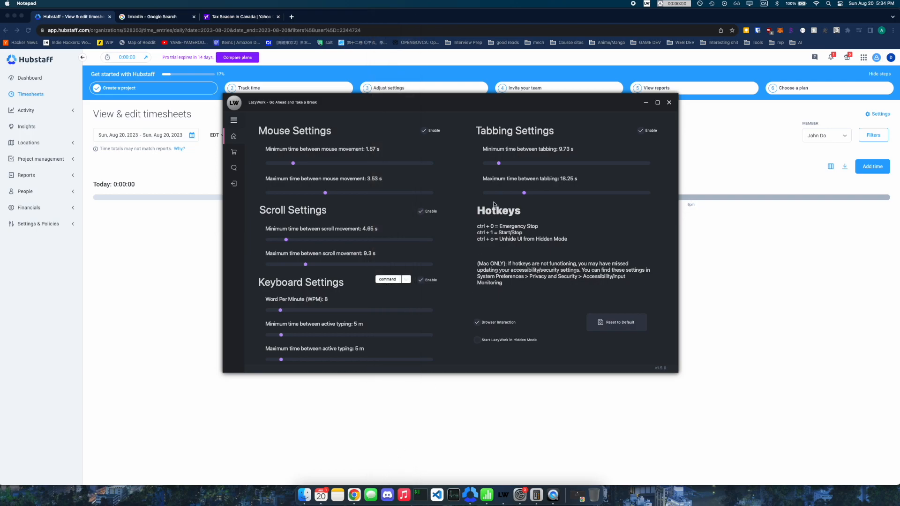
- Start the Hubstaff desktop timer on the Scheduling task while LazyWork simulates activity
{"action": "left_click", "coordinate": [669, 102]}
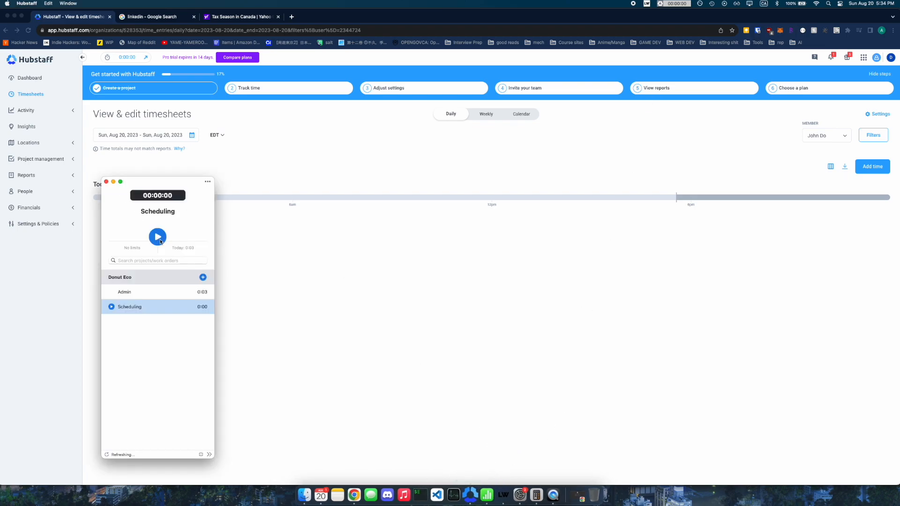
{"action": "left_click", "coordinate": [158, 236]}
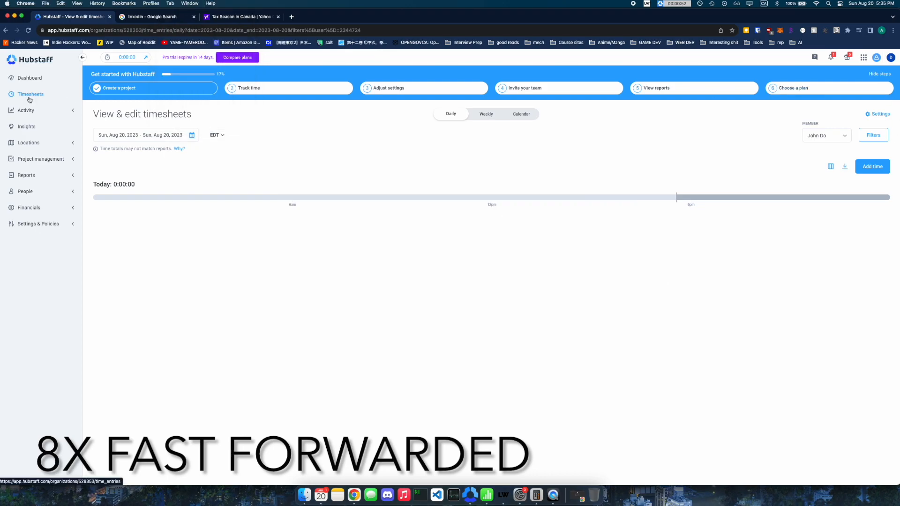
{"action": "mouse_move", "coordinate": [760, 207]}
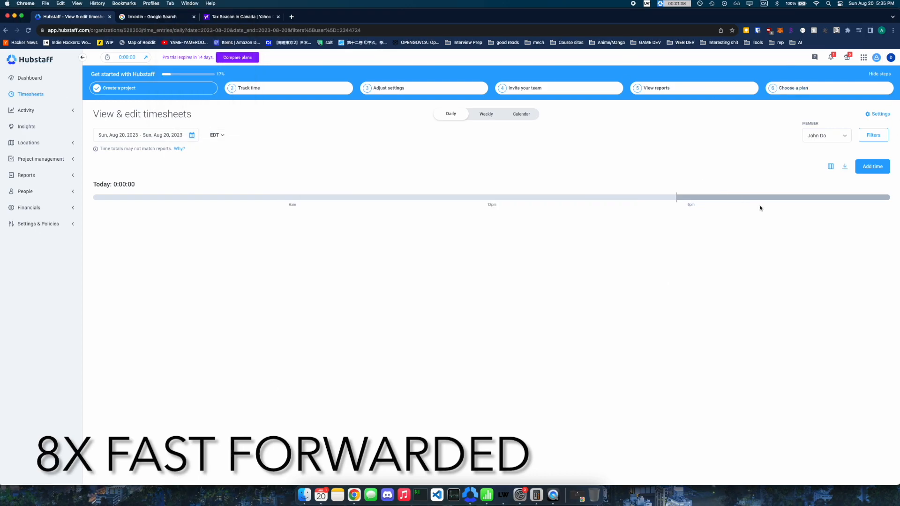
- Stop the Scheduling timer so today's timesheet gains a 1:21 entry at 90% activity
{"action": "left_click", "coordinate": [503, 493]}
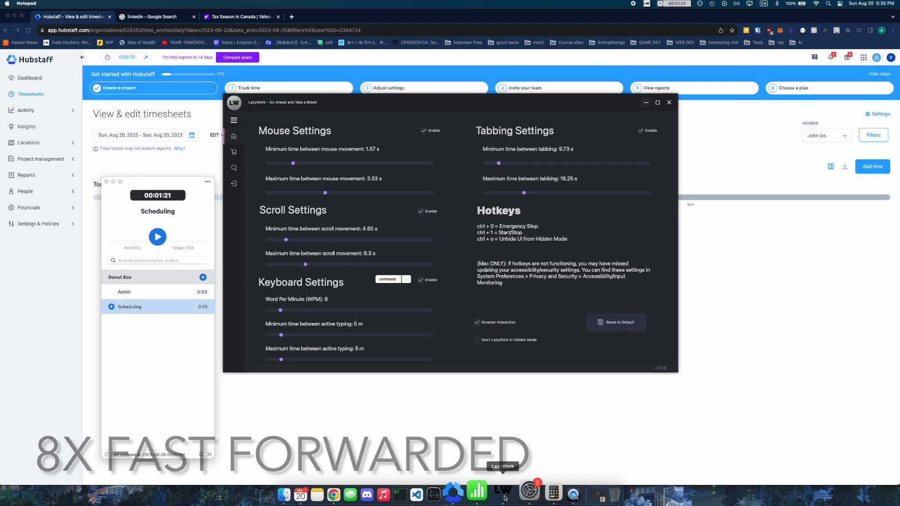
{"action": "left_click", "coordinate": [669, 102]}
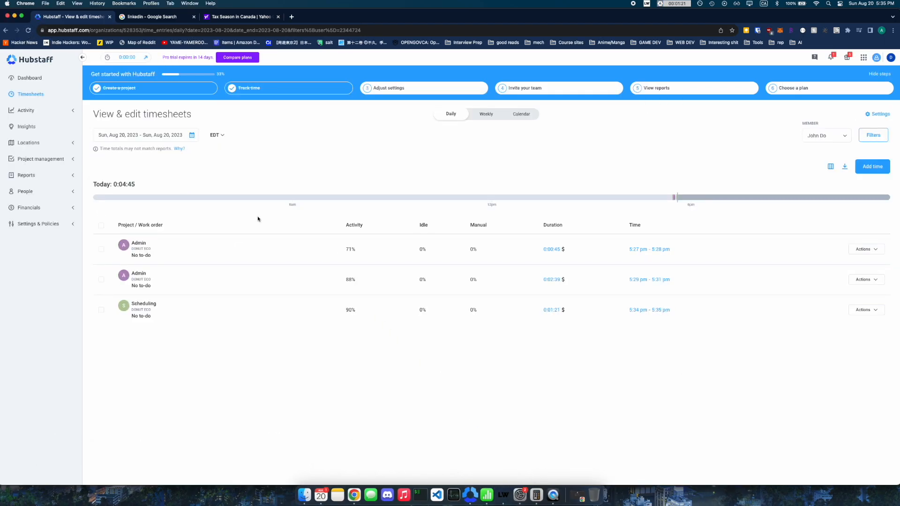
{"action": "mouse_move", "coordinate": [234, 278]}
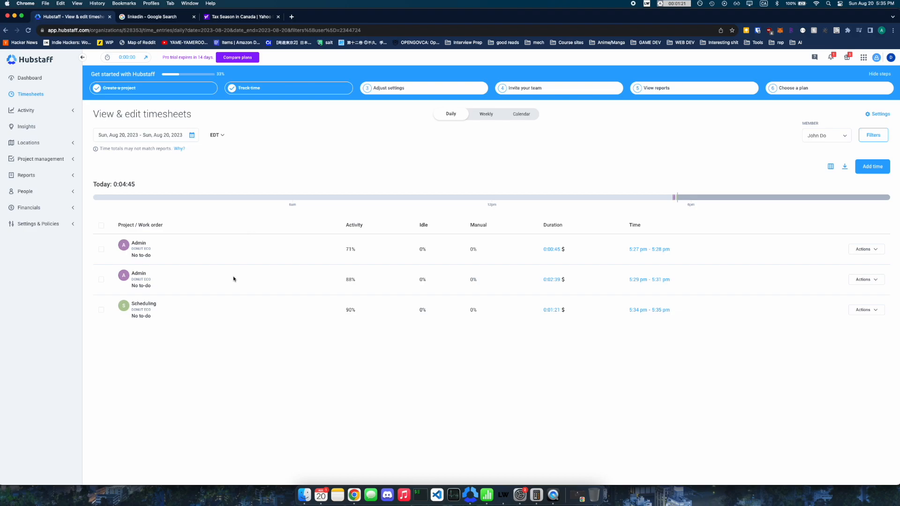
{"action": "mouse_move", "coordinate": [123, 306]}
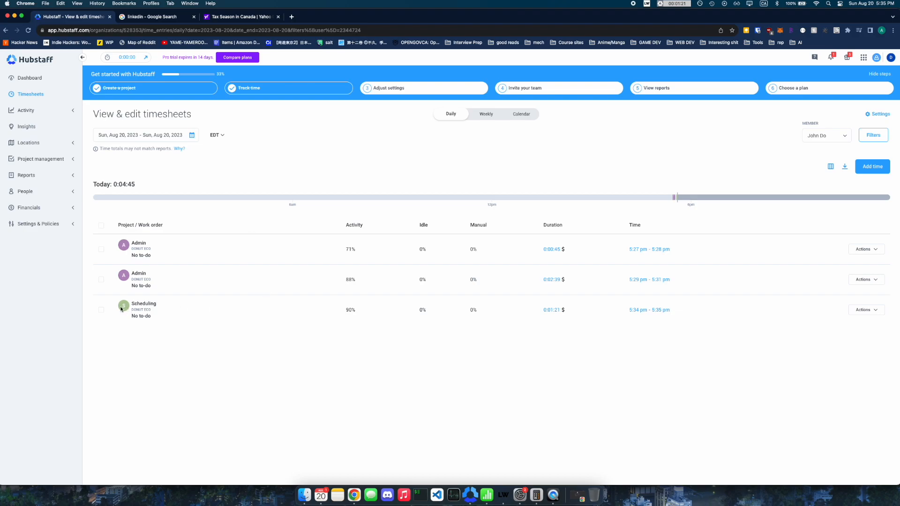
- Start the free Insights trial and review the utilization and activity-score dashboard
{"action": "left_click", "coordinate": [26, 127]}
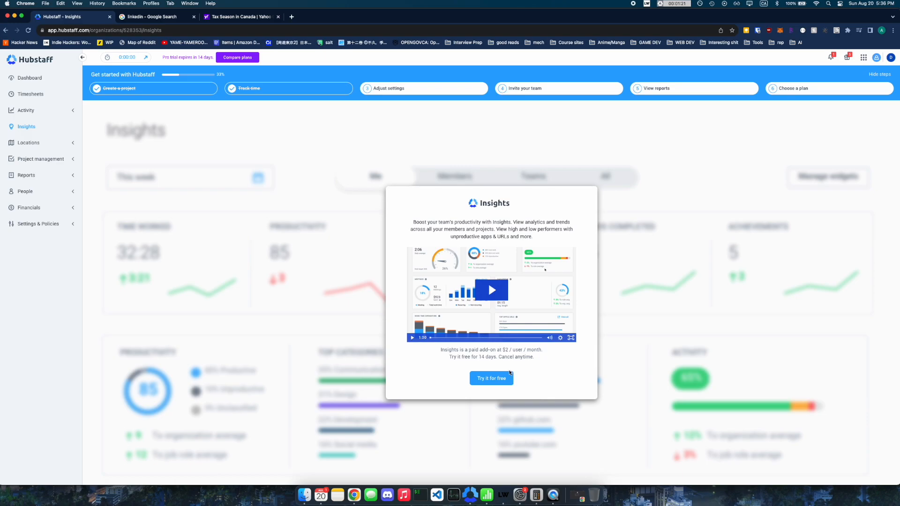
{"action": "left_click", "coordinate": [491, 377]}
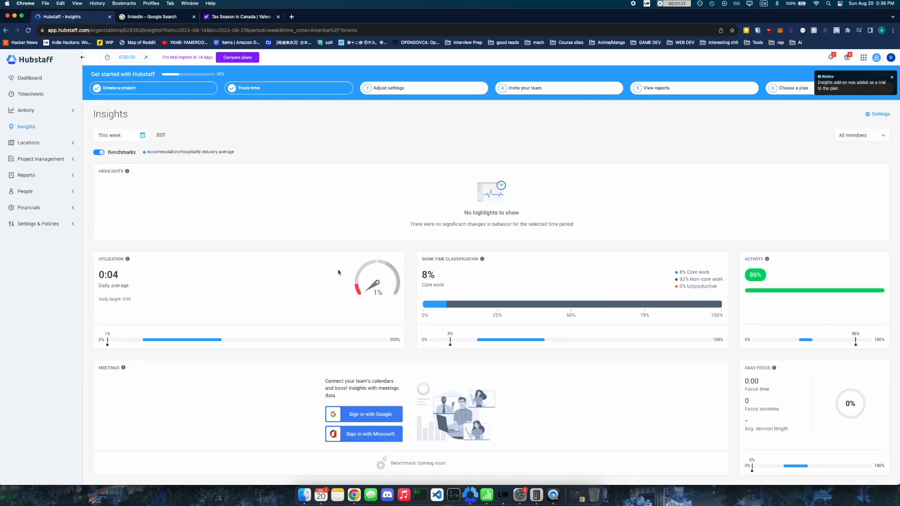
{"action": "scroll", "scroll_direction": "down", "scroll_amount": 3}
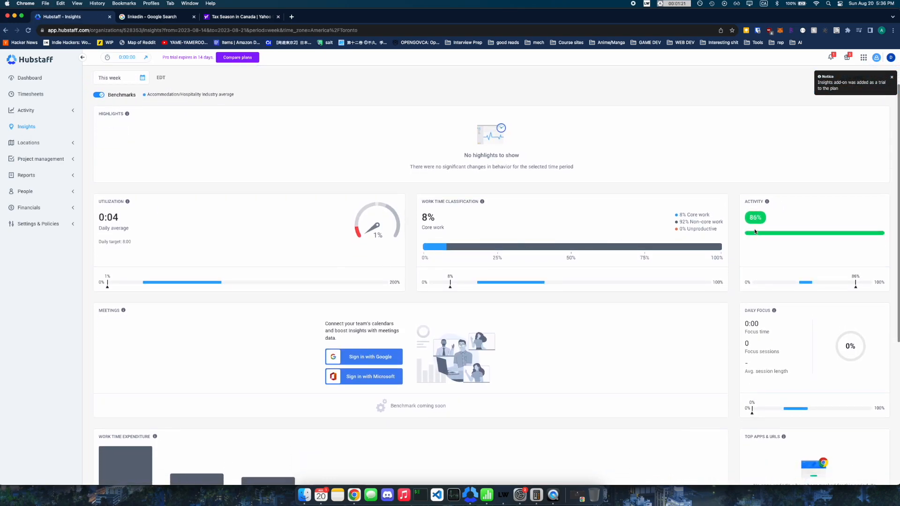
{"action": "mouse_move", "coordinate": [462, 249]}
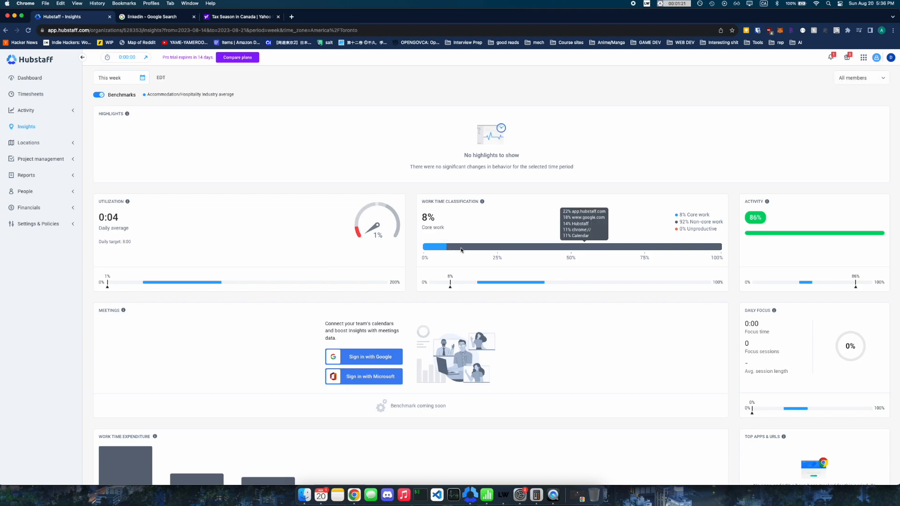
{"action": "scroll", "scroll_direction": "down", "scroll_amount": 3}
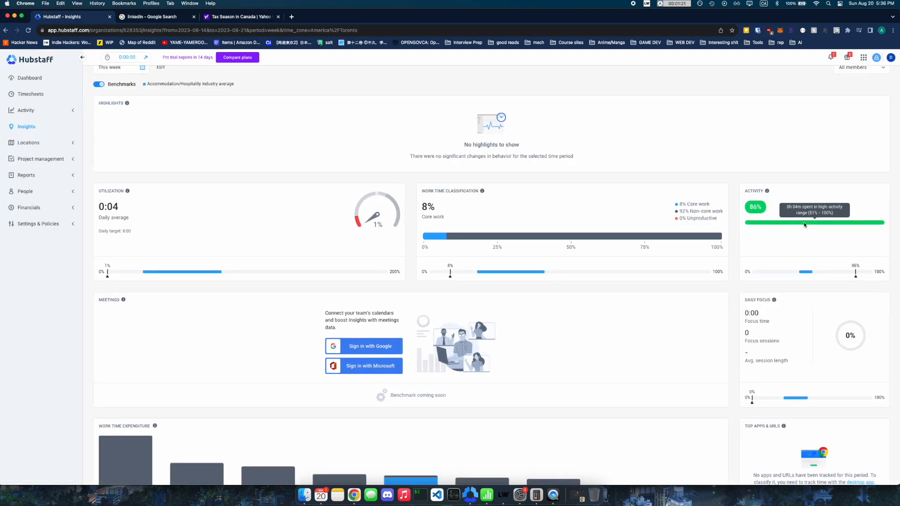
- View today's Activity screenshots showing 0:04 worked at 86% average activity
{"action": "left_click", "coordinate": [22, 111]}
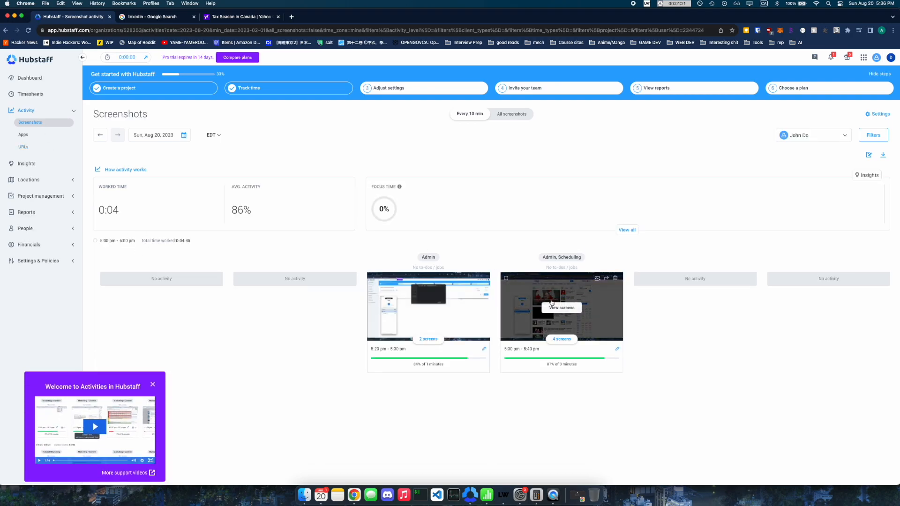
- Check the Members list, then return to today's timesheet with three entries totalling 0:04:45
{"action": "left_click", "coordinate": [561, 305]}
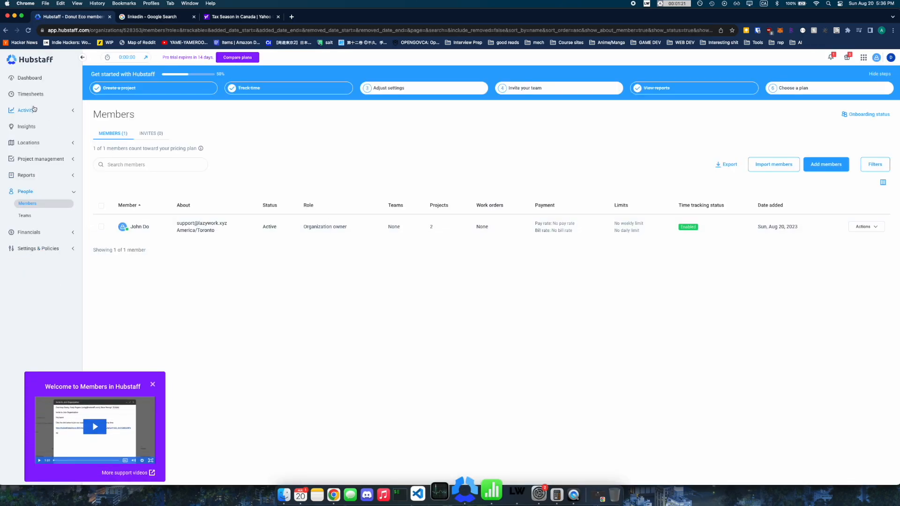
{"action": "left_click", "coordinate": [29, 94]}
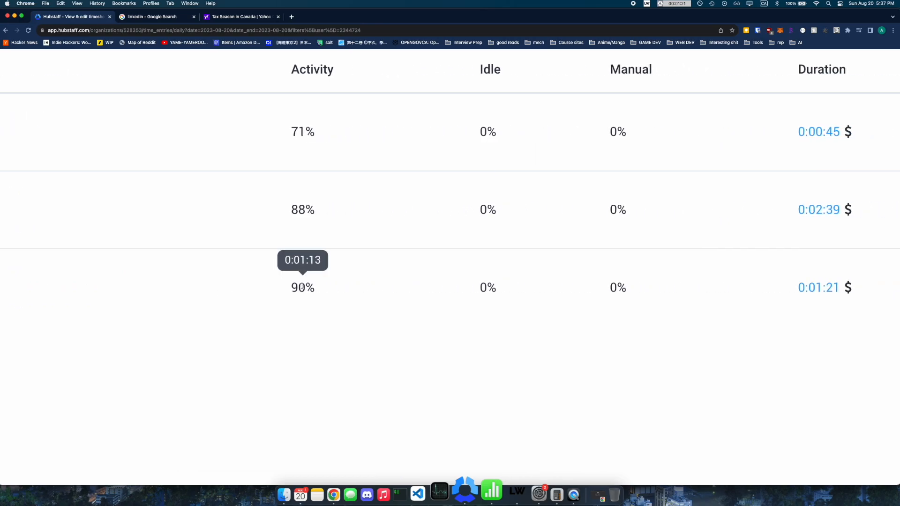
{"action": "scroll", "scroll_direction": "right", "scroll_amount": 3}
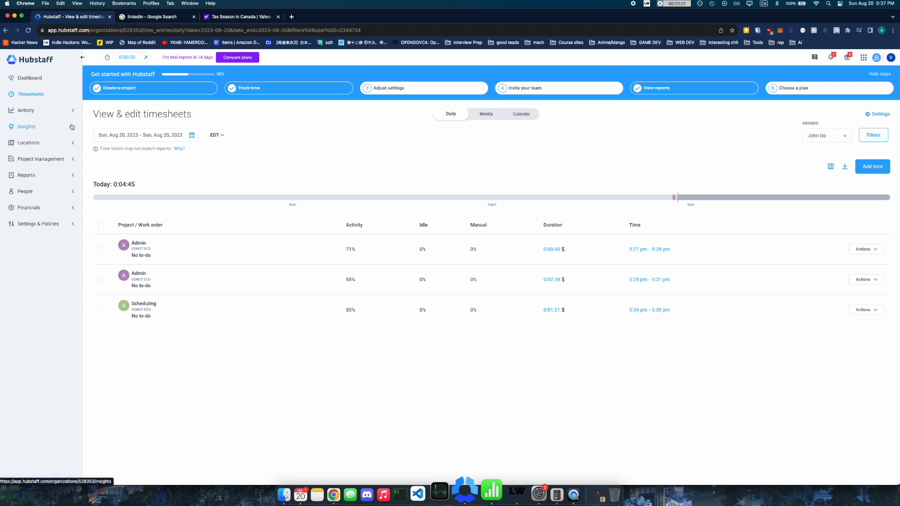
{"action": "left_click", "coordinate": [25, 126]}
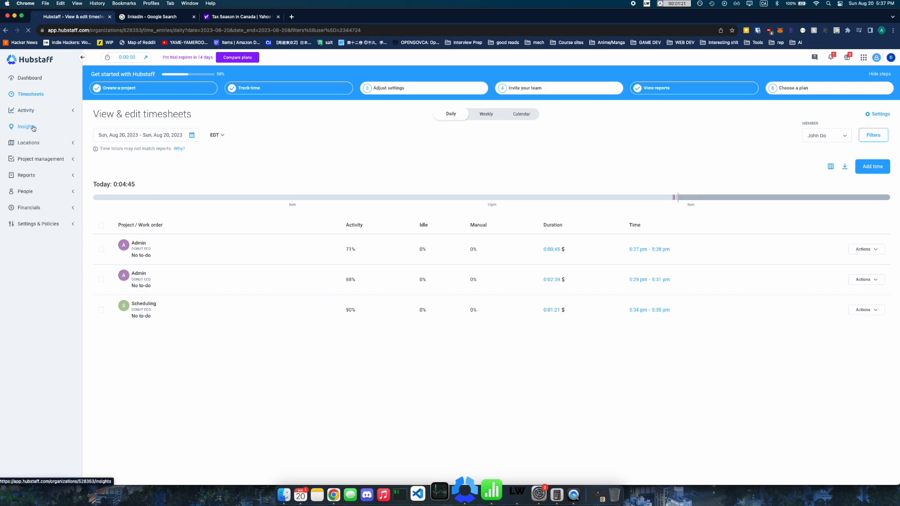
- Review the Insights overview: 0:04 utilization, 86% activity, work categories and leaderboard
{"action": "left_click", "coordinate": [24, 127]}
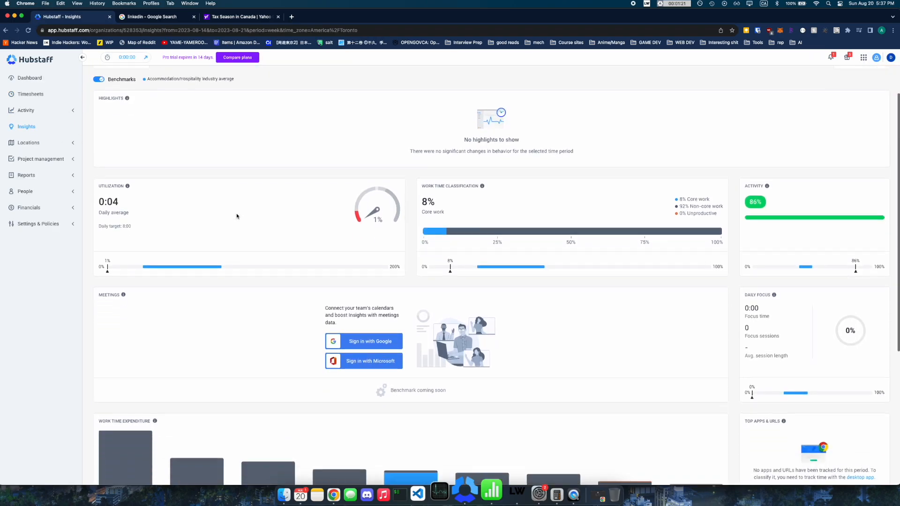
{"action": "scroll", "scroll_direction": "down", "scroll_amount": 3}
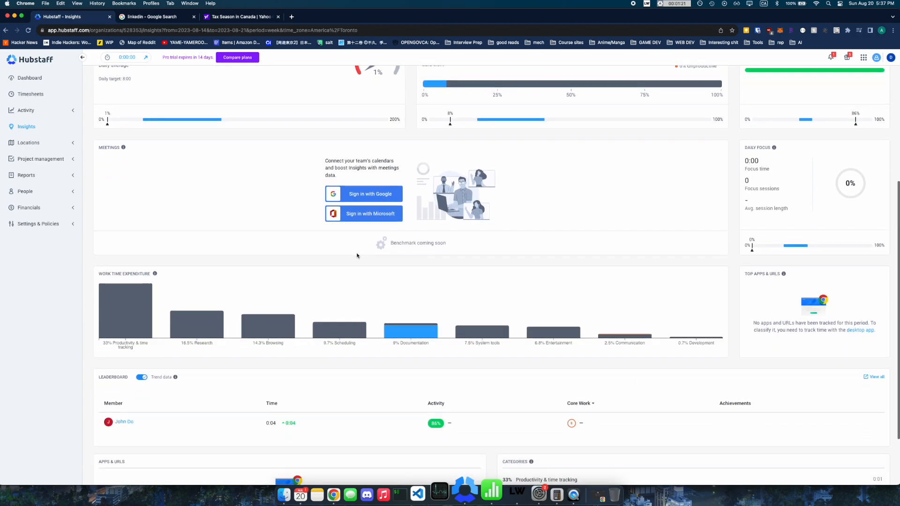
{"action": "scroll", "scroll_direction": "down", "scroll_amount": 3}
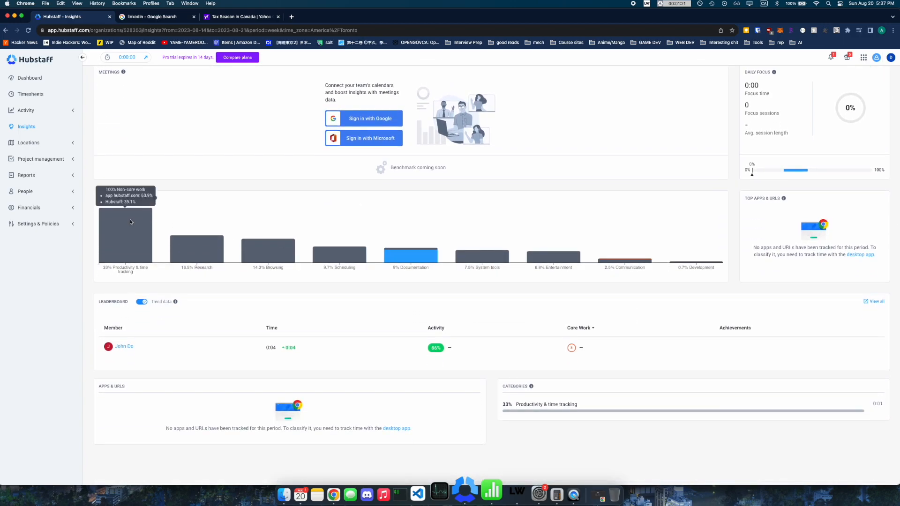
{"action": "mouse_move", "coordinate": [216, 249]}
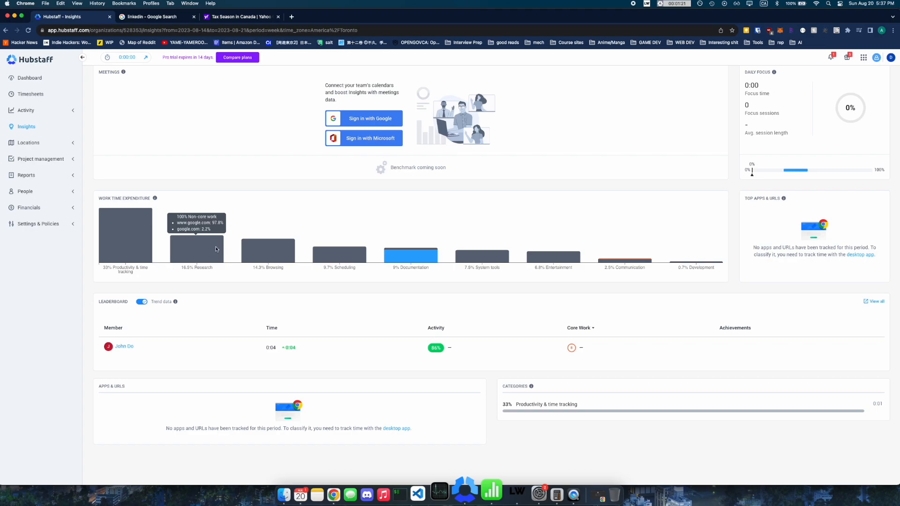
{"action": "mouse_move", "coordinate": [302, 252]}
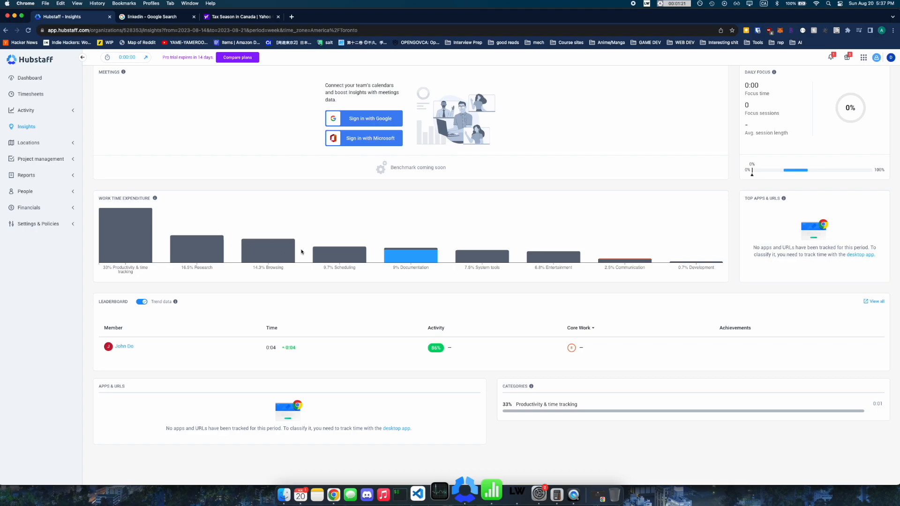
{"action": "mouse_move", "coordinate": [414, 251]}
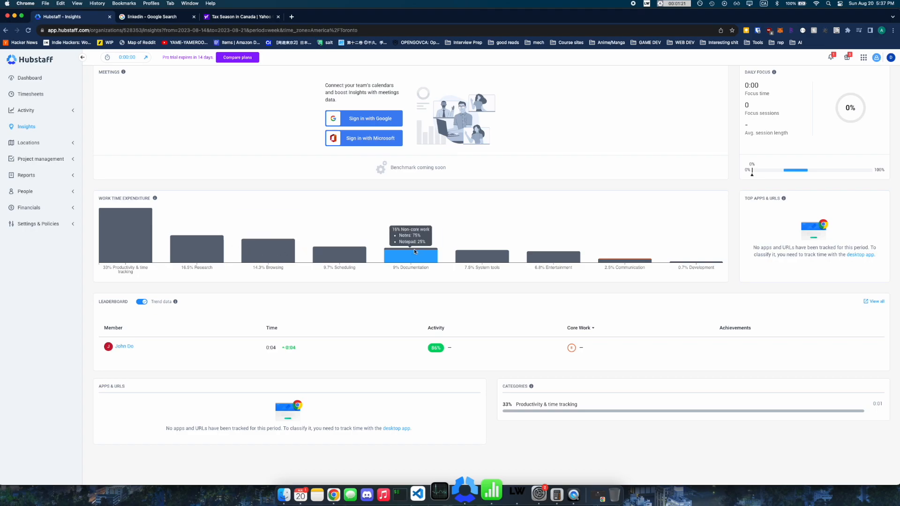
{"action": "mouse_move", "coordinate": [422, 250]}
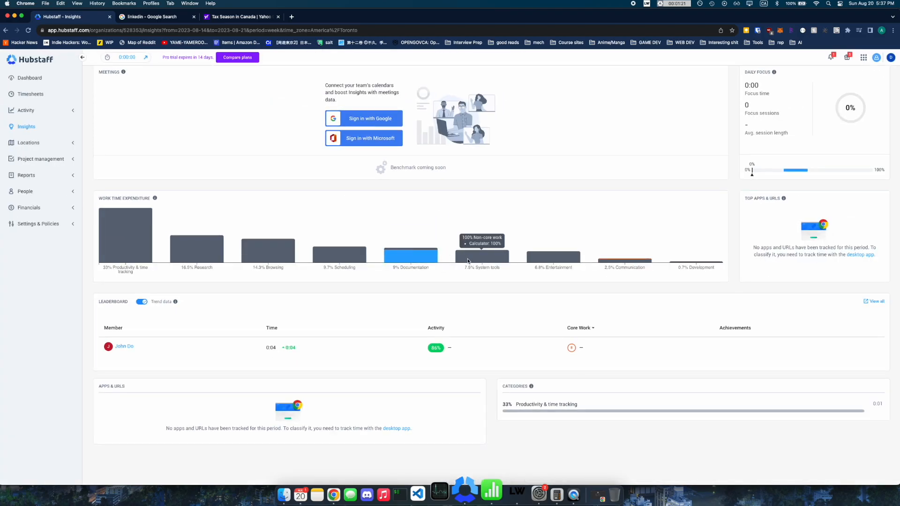
{"action": "mouse_move", "coordinate": [541, 258]}
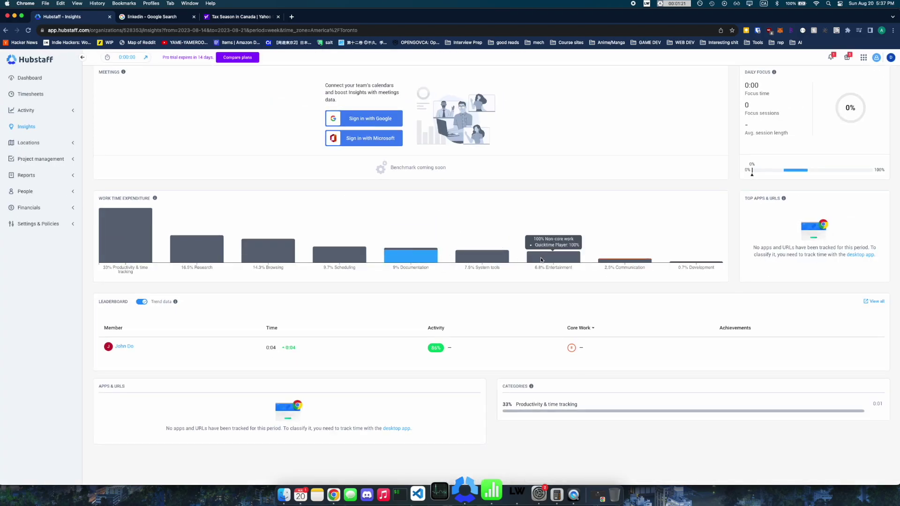
{"action": "mouse_move", "coordinate": [638, 264]}
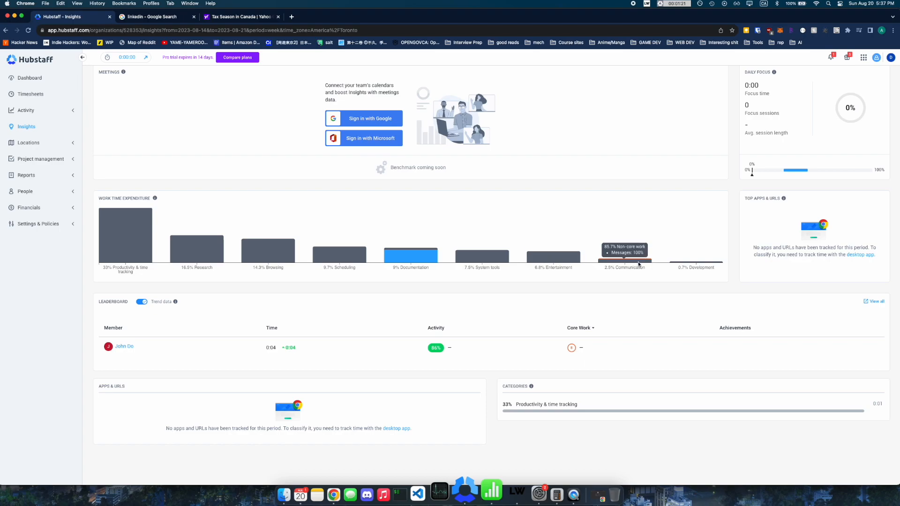
{"action": "mouse_move", "coordinate": [695, 263]}
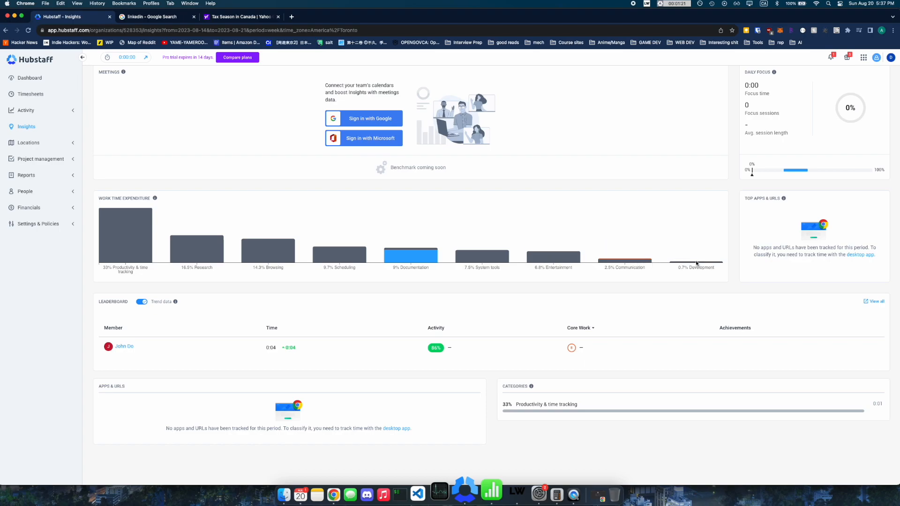
{"action": "mouse_move", "coordinate": [697, 264]}
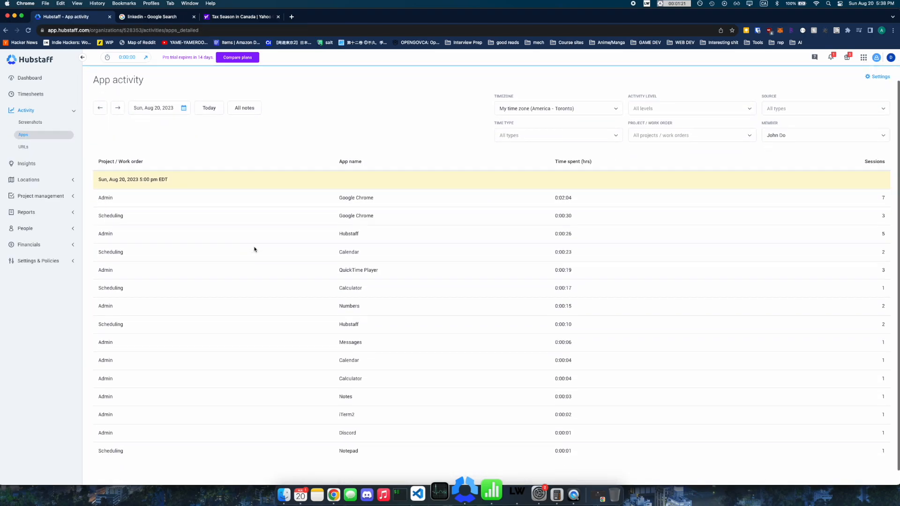
{"action": "scroll", "scroll_direction": "down", "scroll_amount": 3}
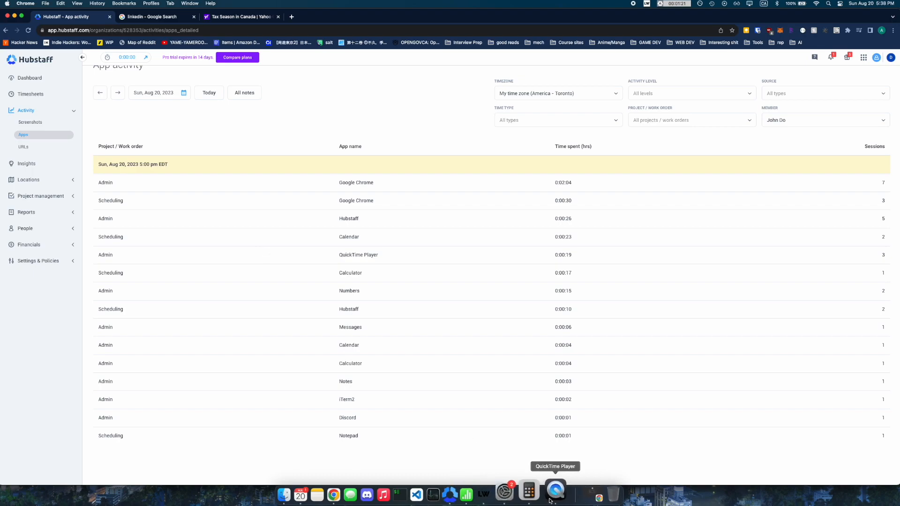
{"action": "mouse_move", "coordinate": [29, 78]}
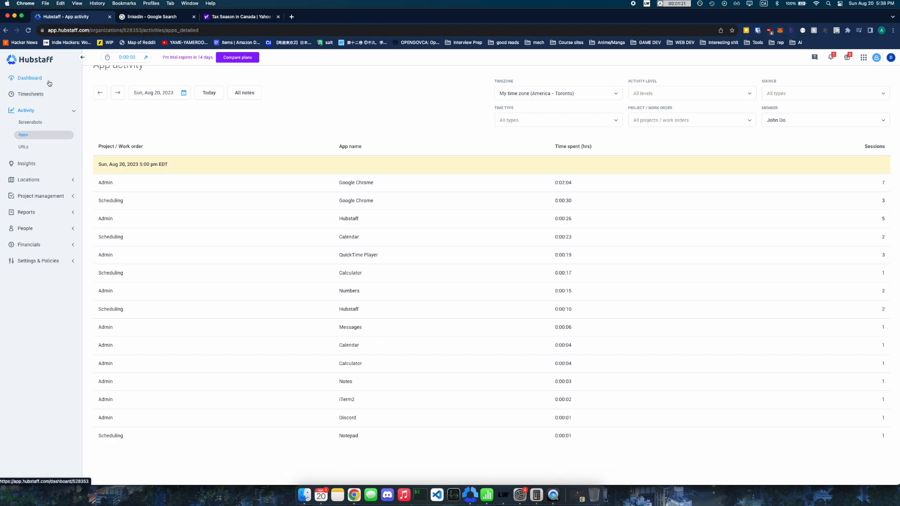
- View the main Dashboard showing 86% weekly activity, 0:04:45 worked and two projects
{"action": "left_click", "coordinate": [30, 78]}
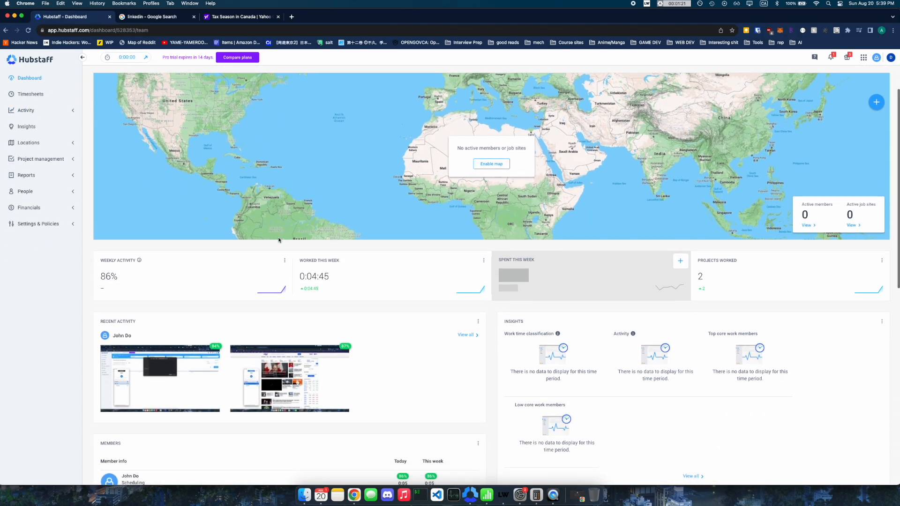
{"action": "scroll", "scroll_direction": "down", "scroll_amount": 3}
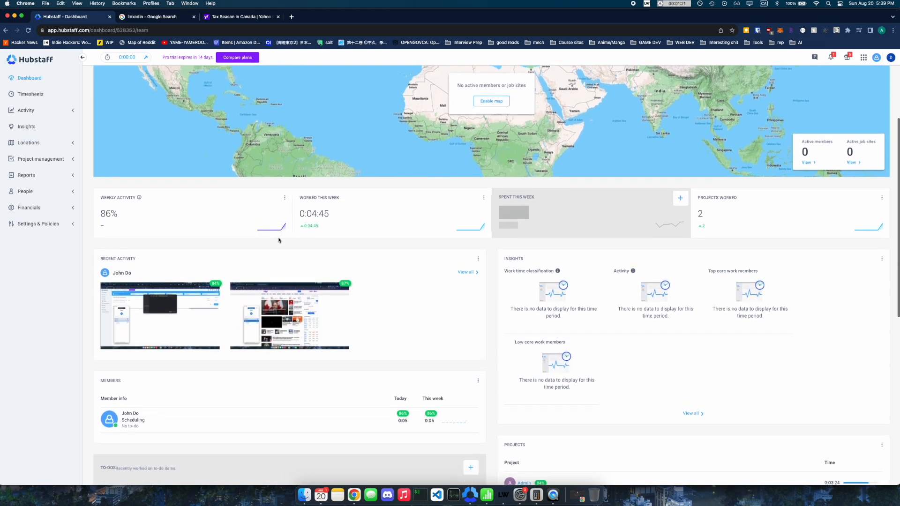